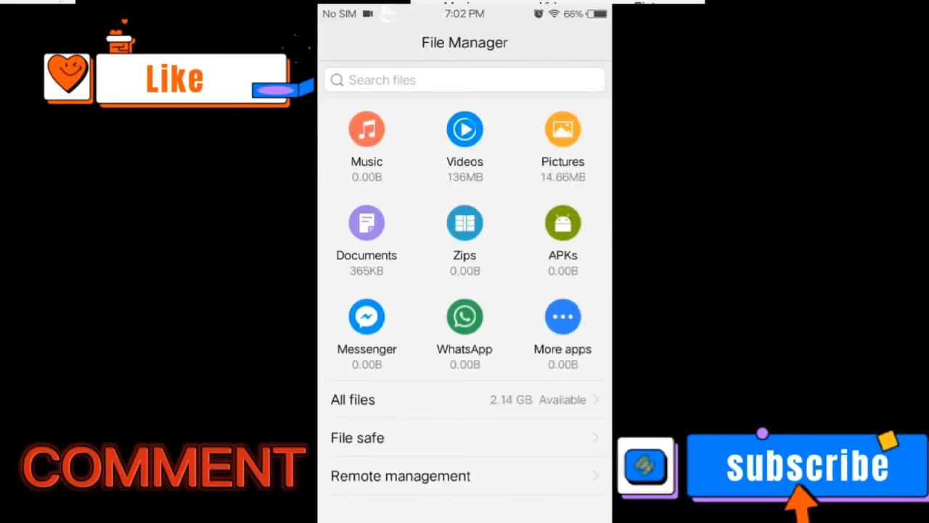
# Step: Navigate phone storage into Android's data folder where com.mobile.legends is listed
pyautogui.click(353, 399)
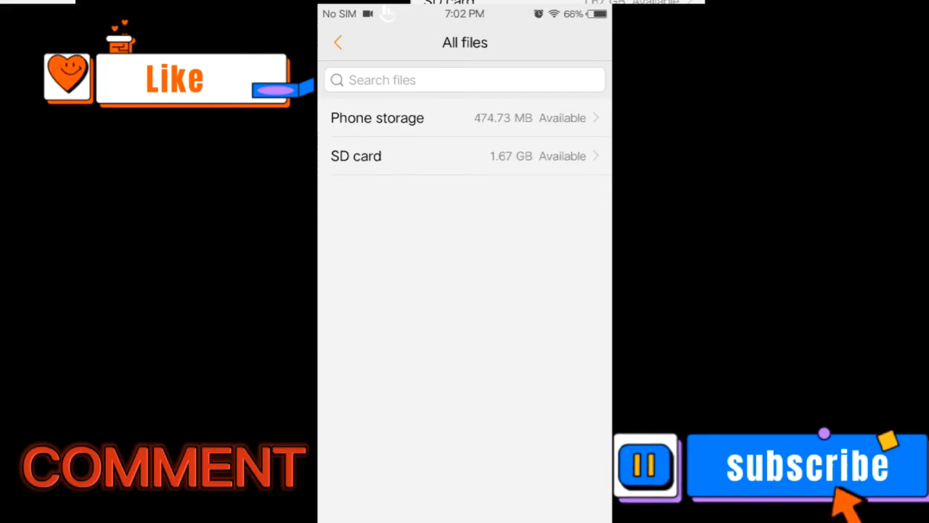
pyautogui.click(377, 118)
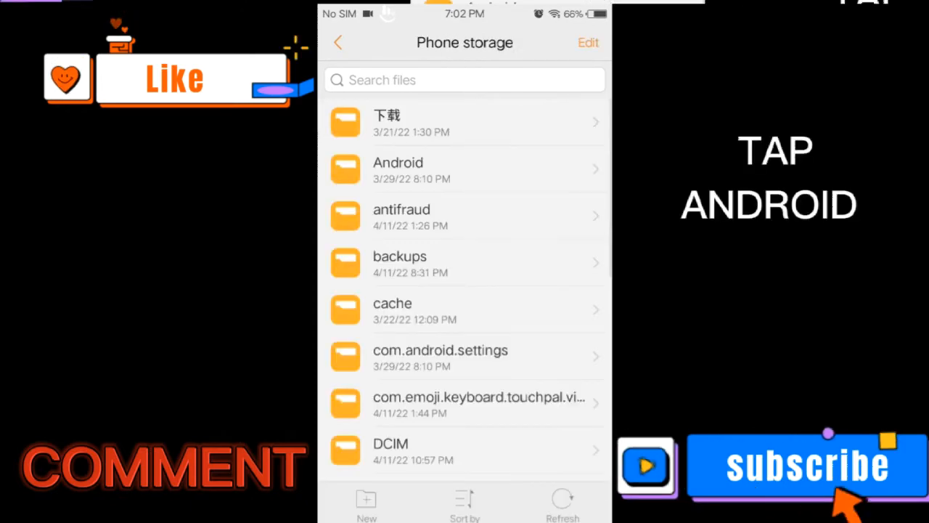
pyautogui.click(398, 169)
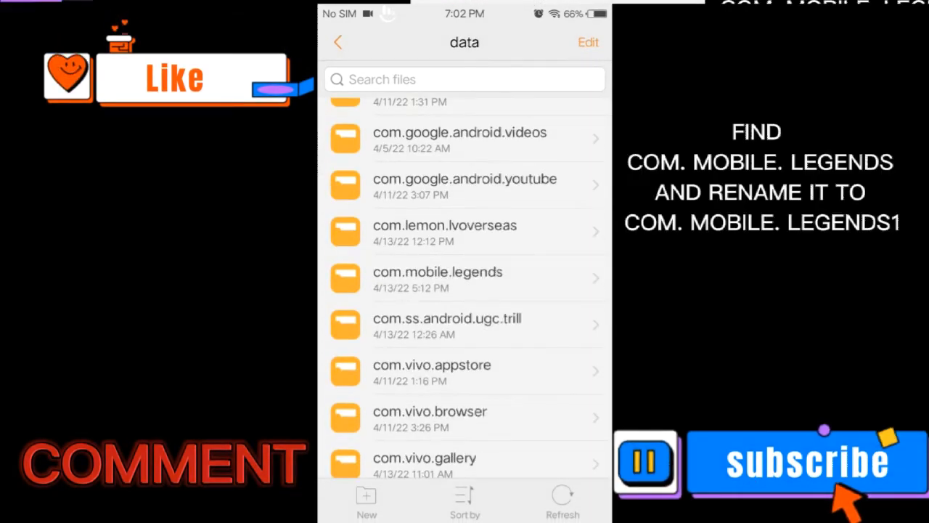
# Step: Rename the com.mobile.legends folder to com.mobile.legends1 by appending 1
pyautogui.click(439, 279)
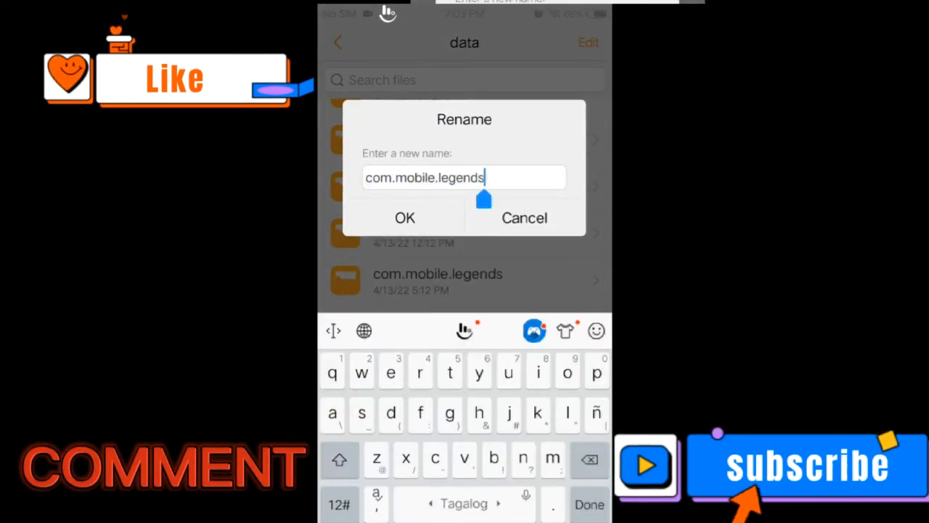
pyautogui.write('1')
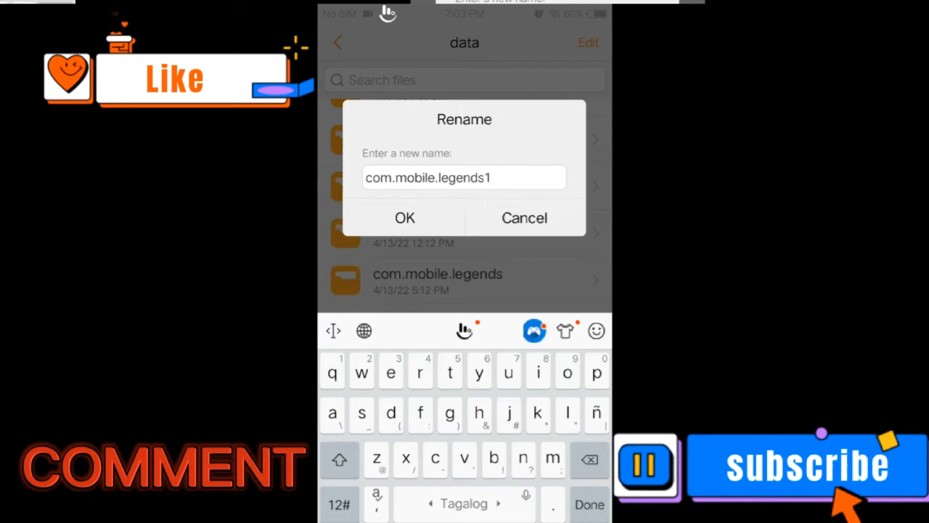
pyautogui.click(404, 217)
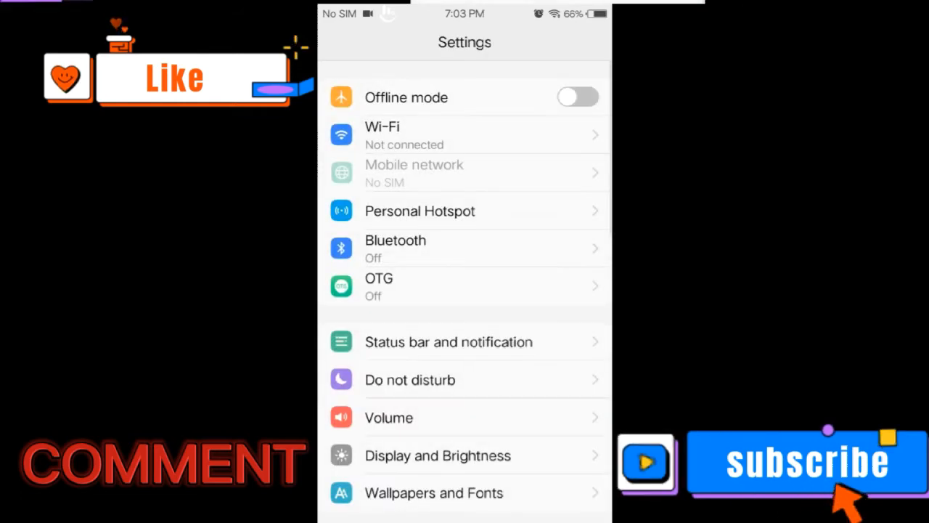
# Step: Reach Mobile Legends: Bang Bang's app details from the installed apps list
pyautogui.scroll(-3)
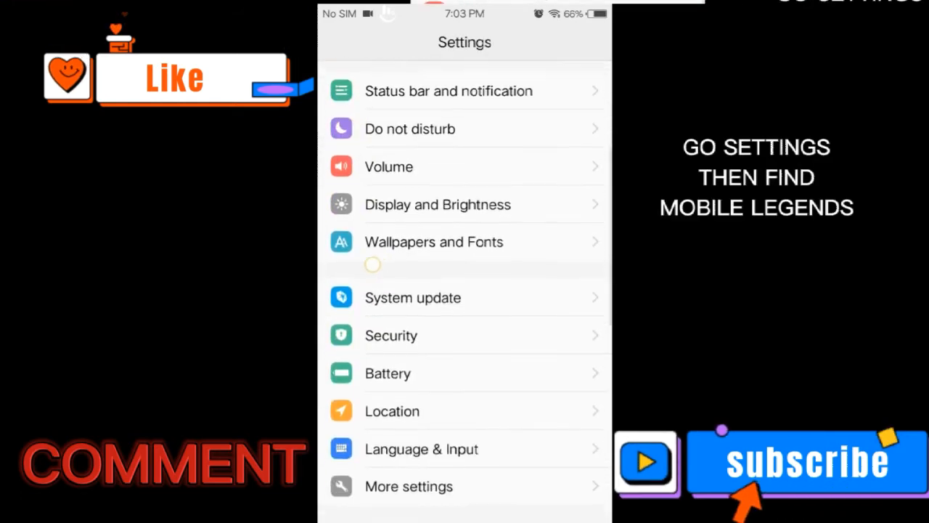
pyautogui.scroll(-3)
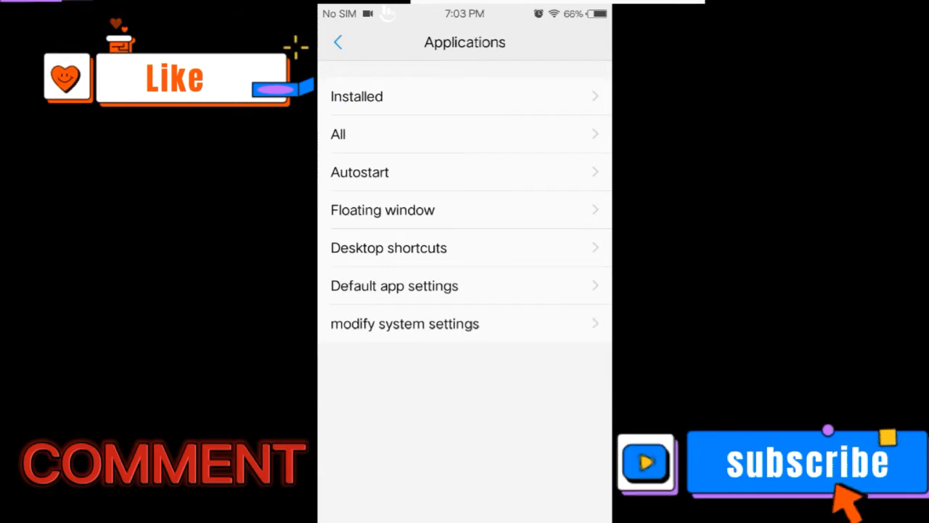
pyautogui.click(357, 96)
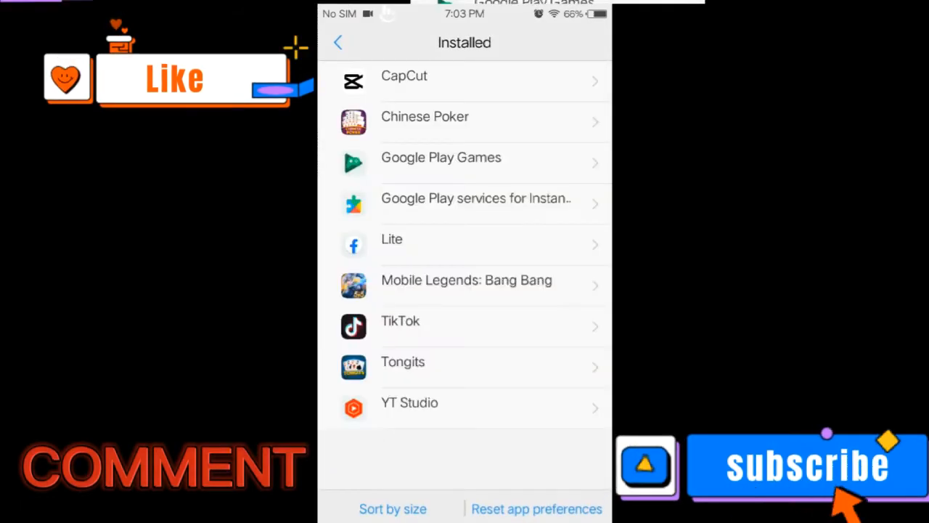
pyautogui.click(466, 280)
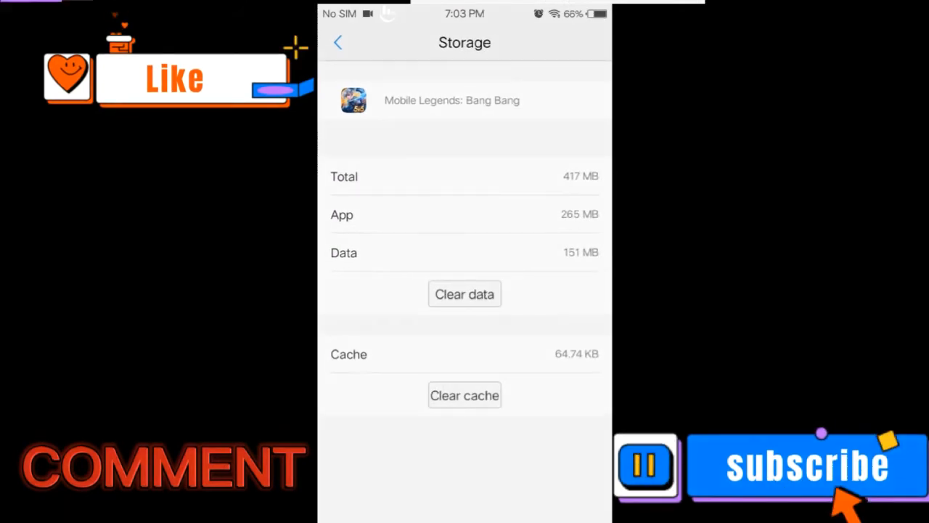
# Step: Clear Mobile Legends: Bang Bang's data and cache to 0.00 B and return to the apps list
pyautogui.click(465, 293)
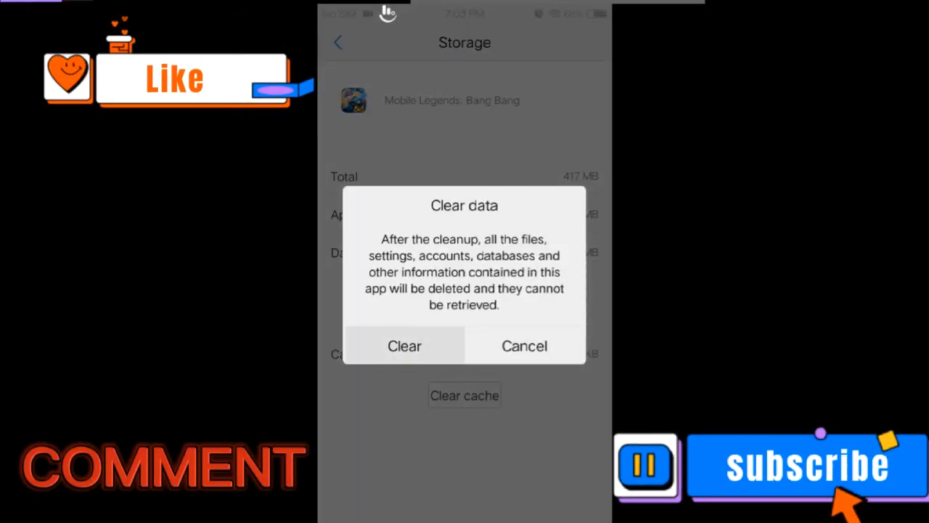
pyautogui.click(404, 345)
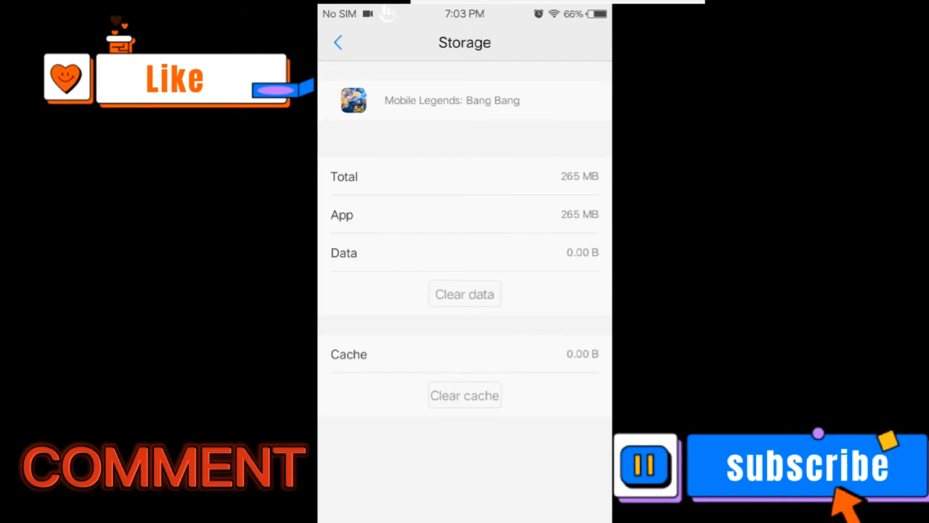
pyautogui.click(337, 42)
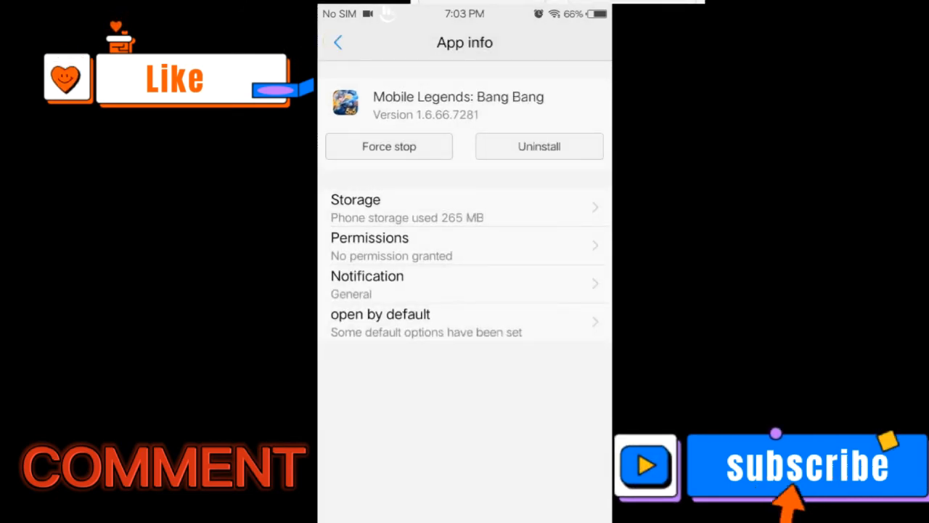
pyautogui.click(337, 42)
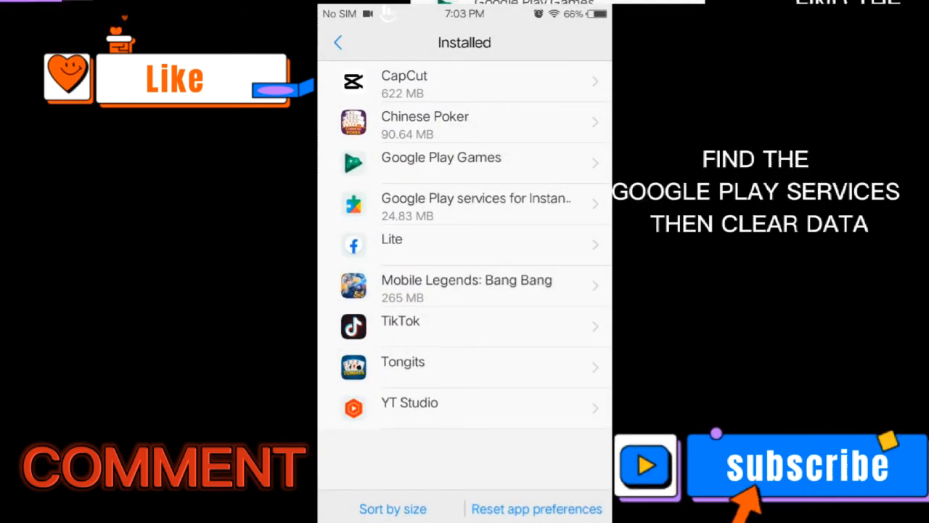
# Step: Clear all Google Play services data via Manage space, leaving 48 KB and no cache
pyautogui.click(337, 42)
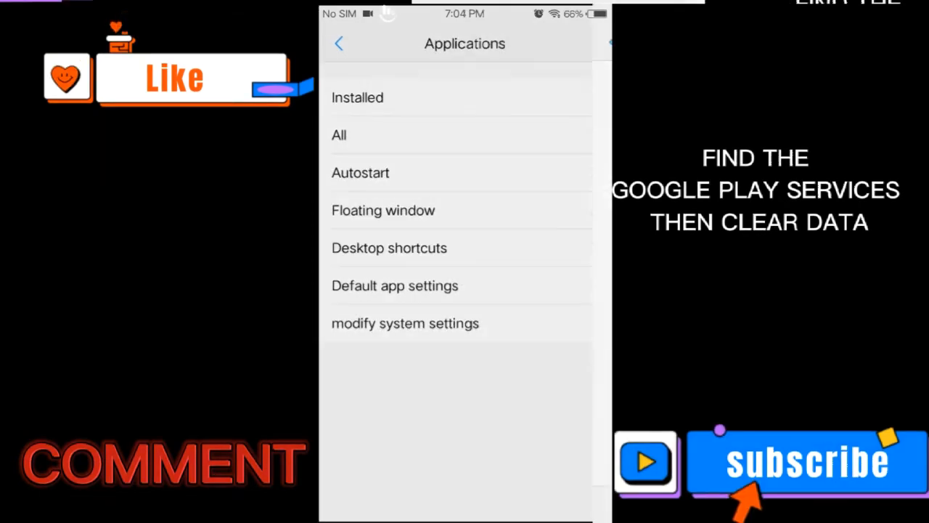
pyautogui.click(340, 135)
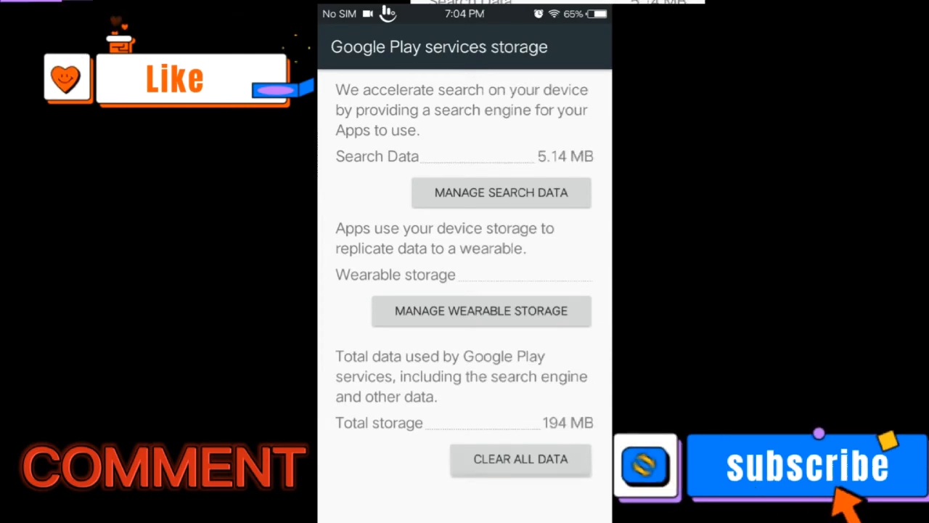
pyautogui.click(403, 42)
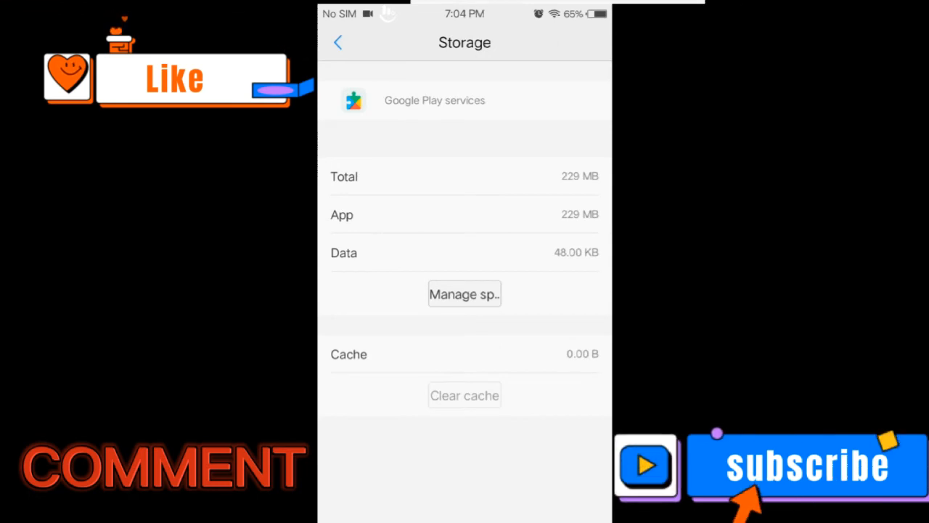
pyautogui.click(336, 42)
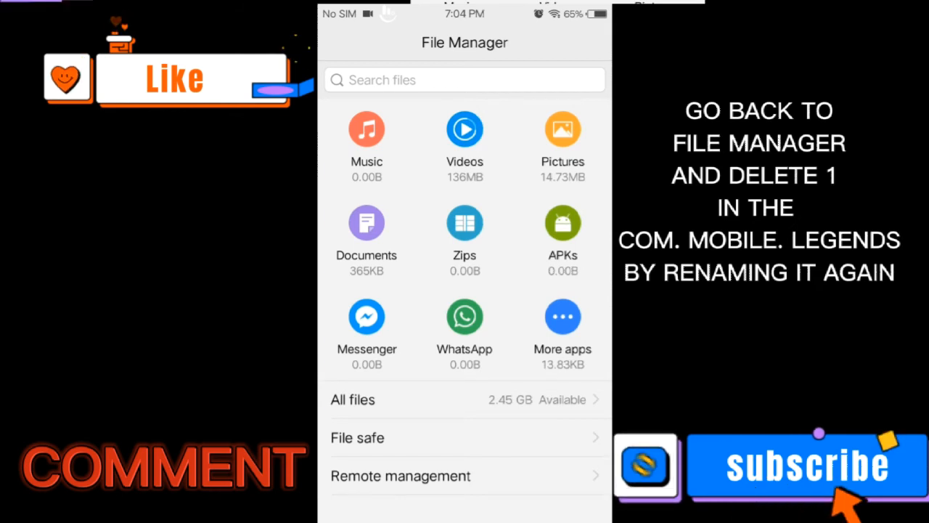
# Step: Return to Android's data folder and bring up actions for com.mobile.legends1
pyautogui.click(353, 399)
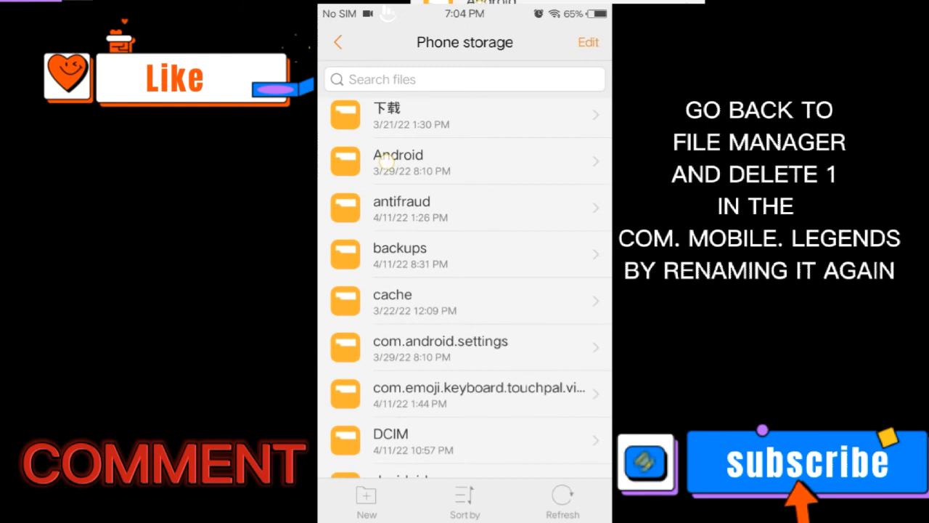
pyautogui.click(397, 154)
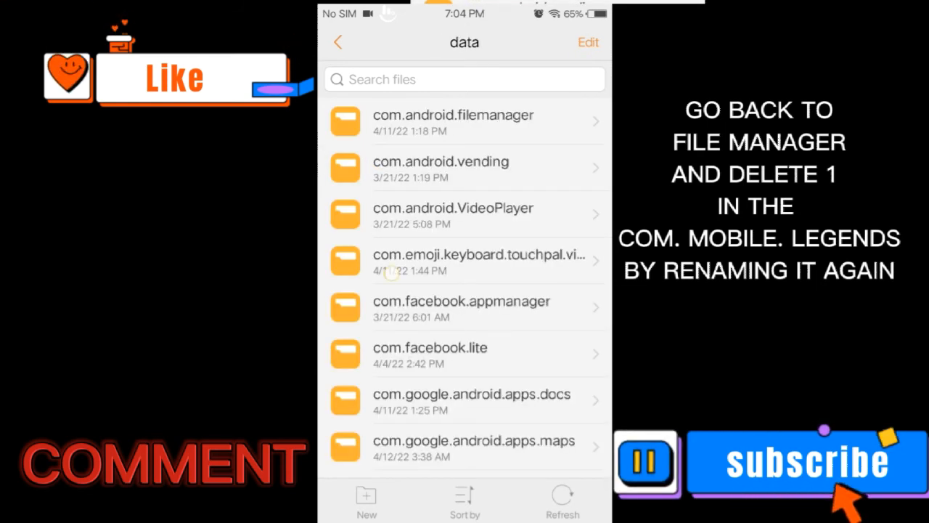
pyautogui.scroll(-3)
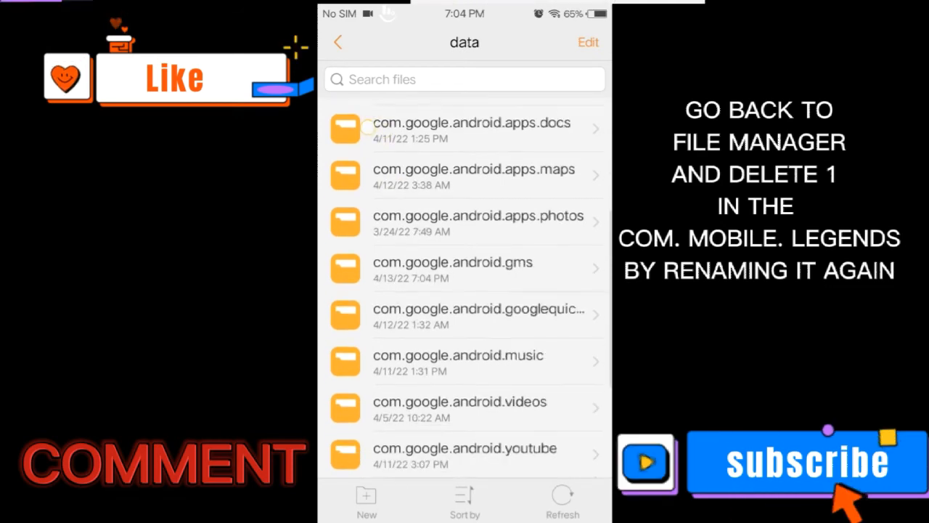
pyautogui.scroll(-3)
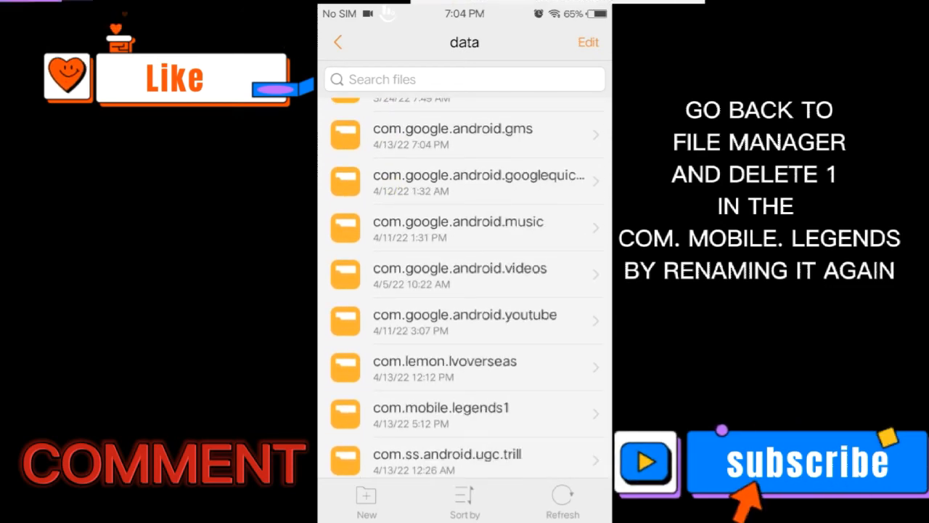
pyautogui.click(441, 414)
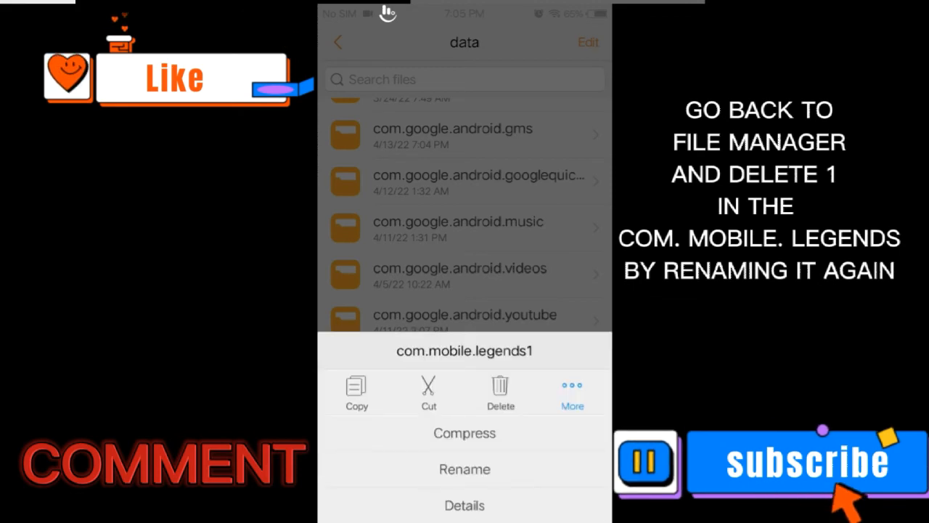
# Step: Rename com.mobile.legends1 back to com.mobile.legends by removing the trailing 1
pyautogui.click(465, 469)
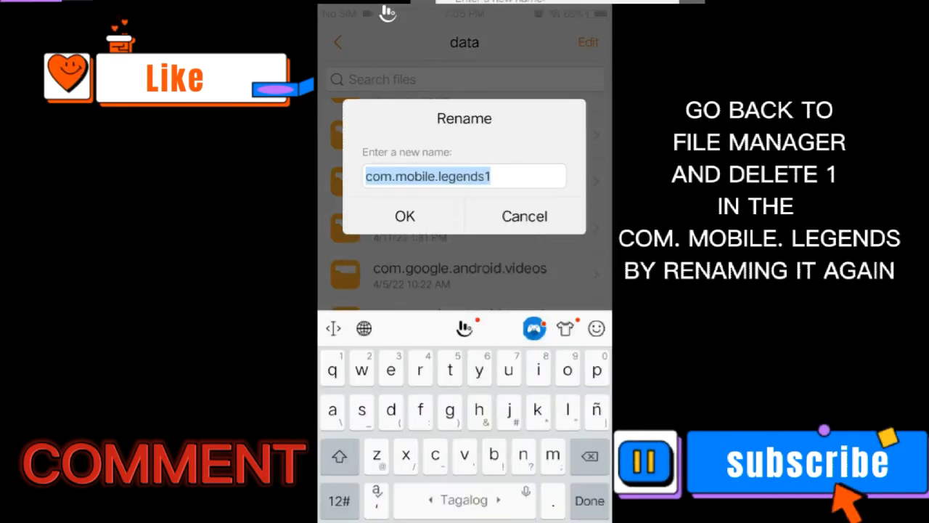
pyautogui.press('Backspace')
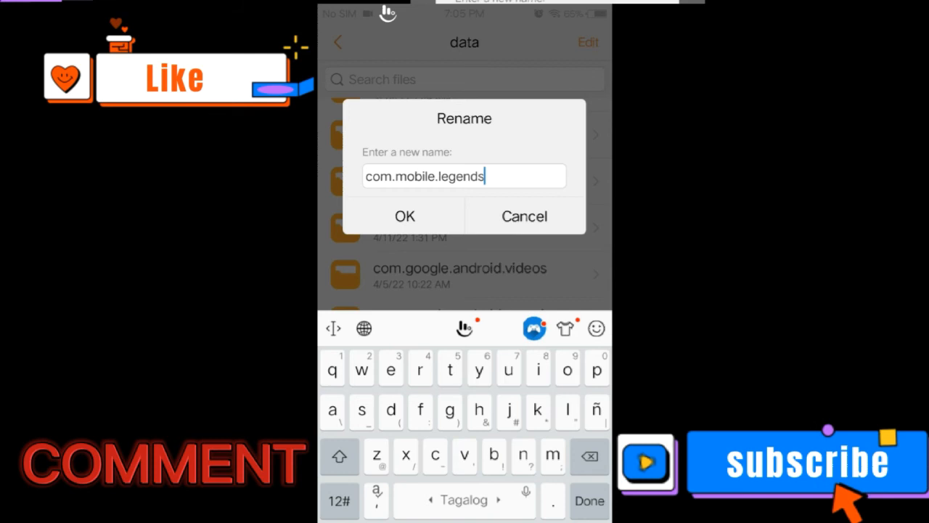
pyautogui.click(404, 214)
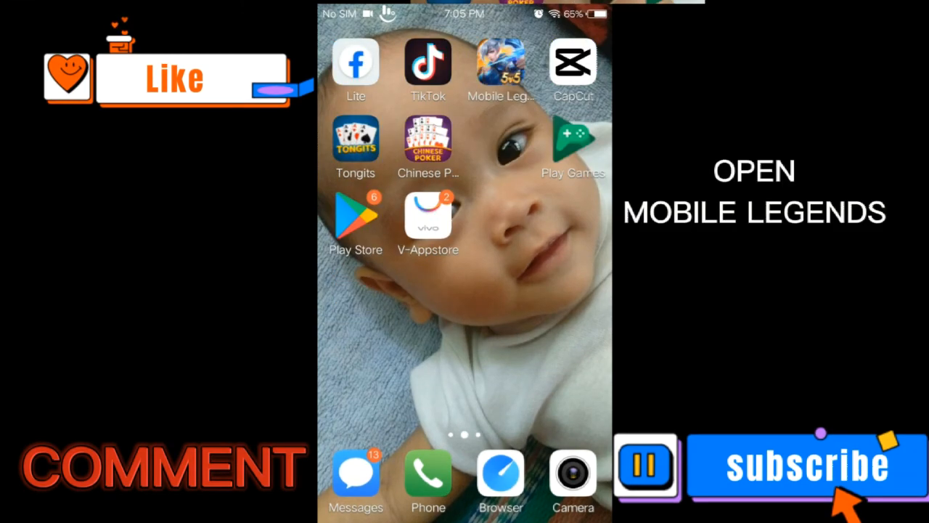
# Step: Launch Mobile Legends: Bang Bang and enter a character name on the Create Character screen
pyautogui.click(499, 66)
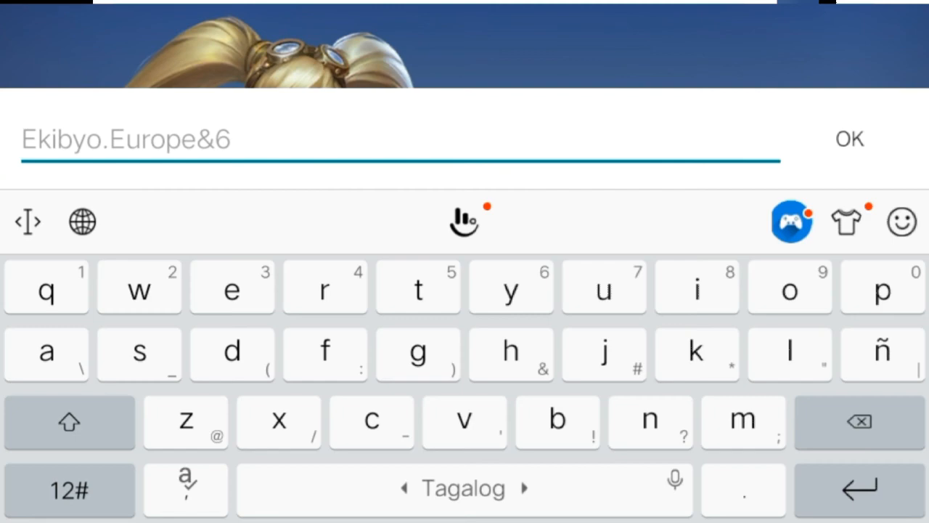
pyautogui.click(850, 140)
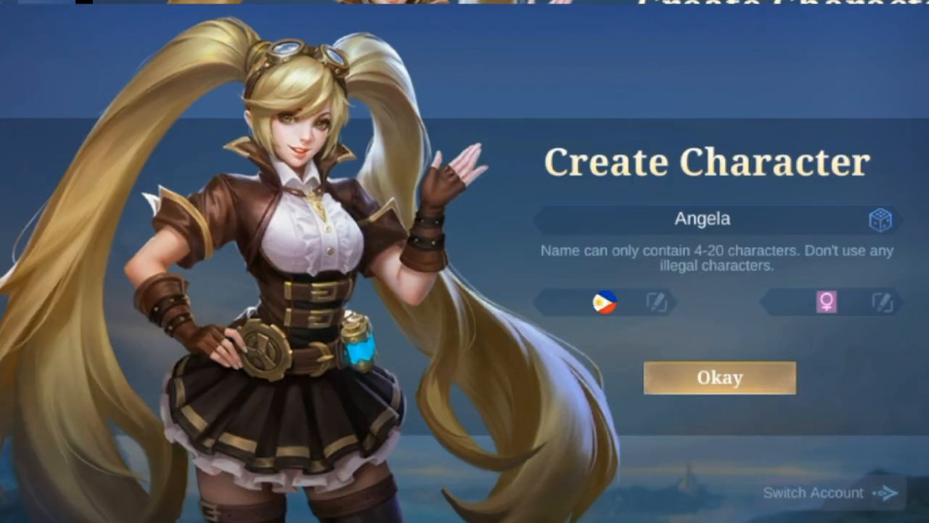